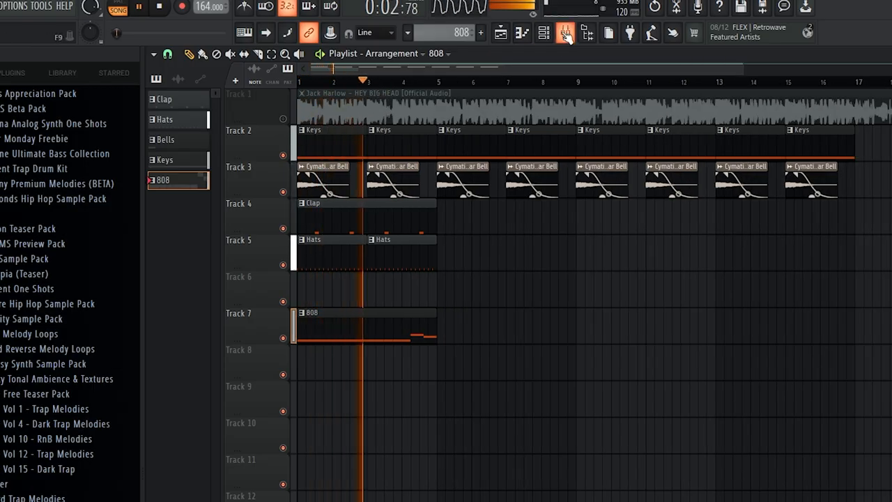
# Step: Show the mixer window with its channel inserts during playback of the arrangement
pyautogui.click(565, 34)
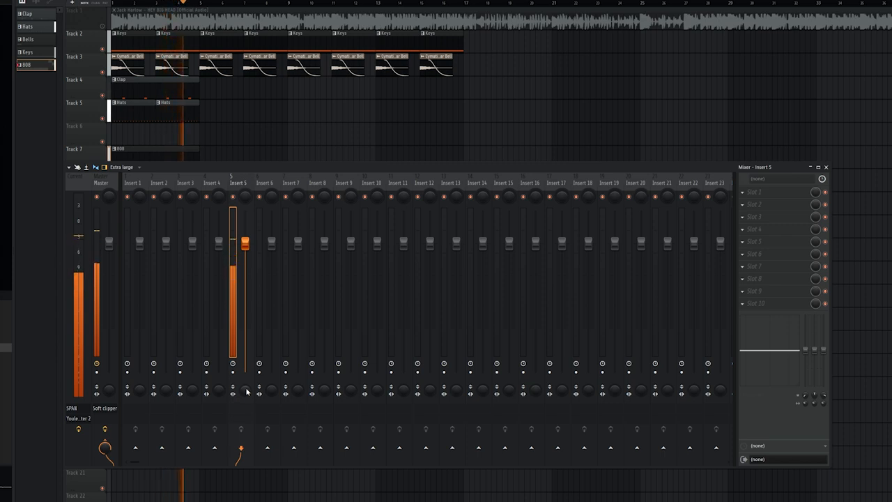